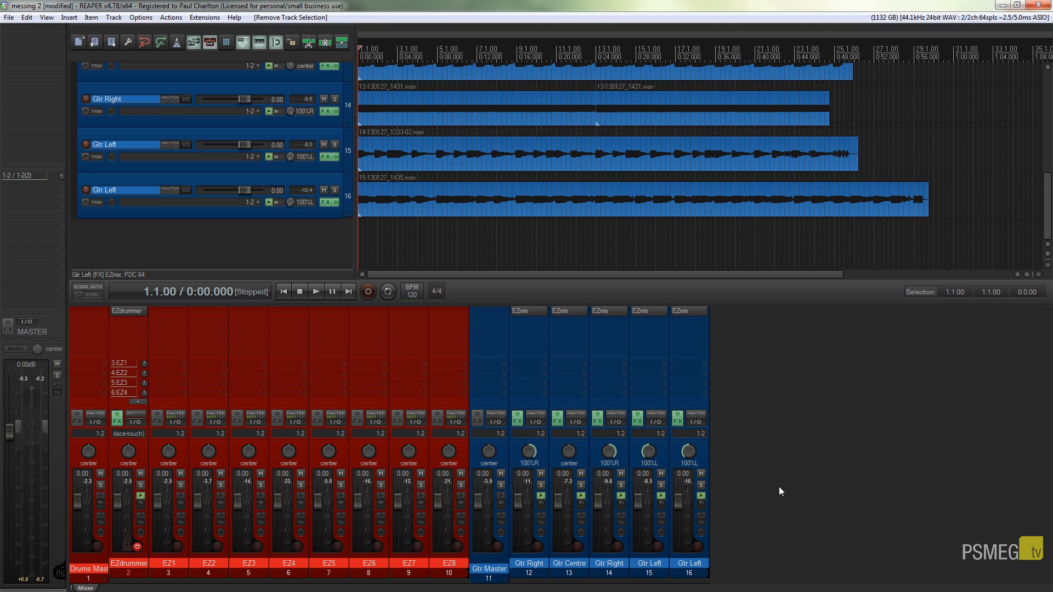
mouse_move(868, 228)
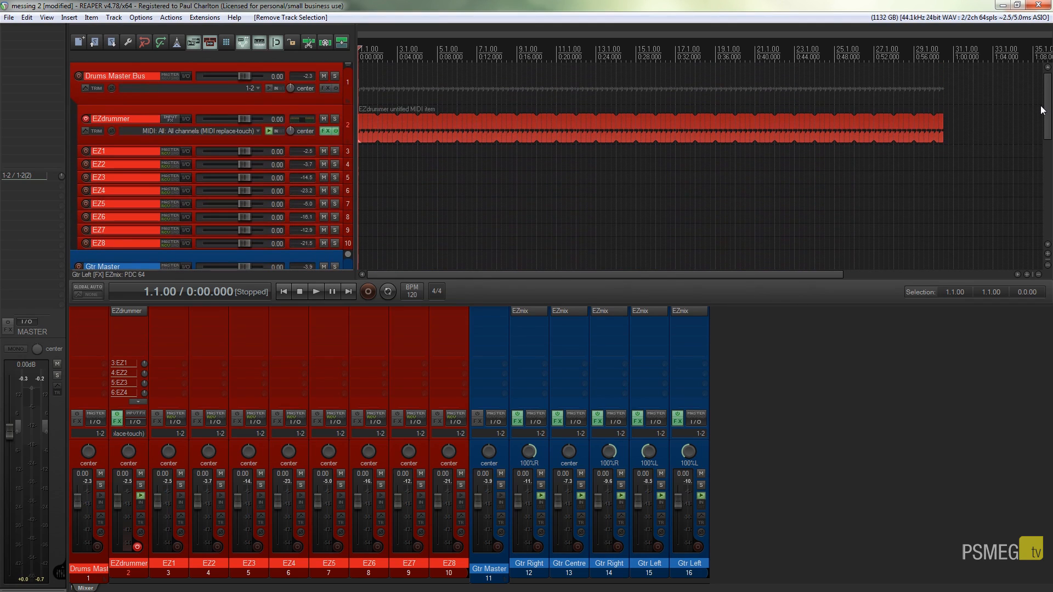
mouse_move(943, 435)
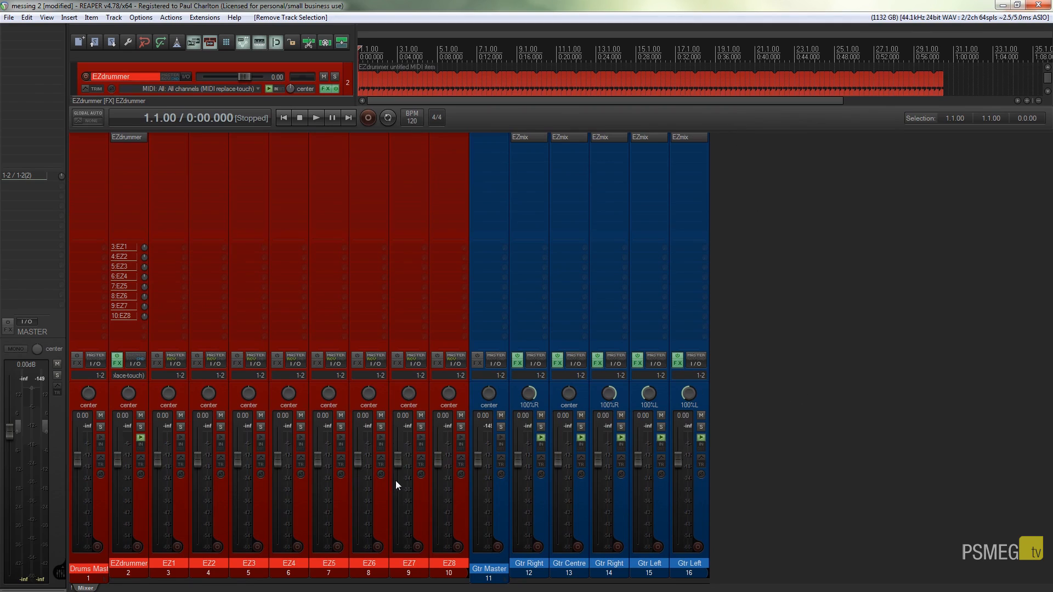
mouse_move(672, 473)
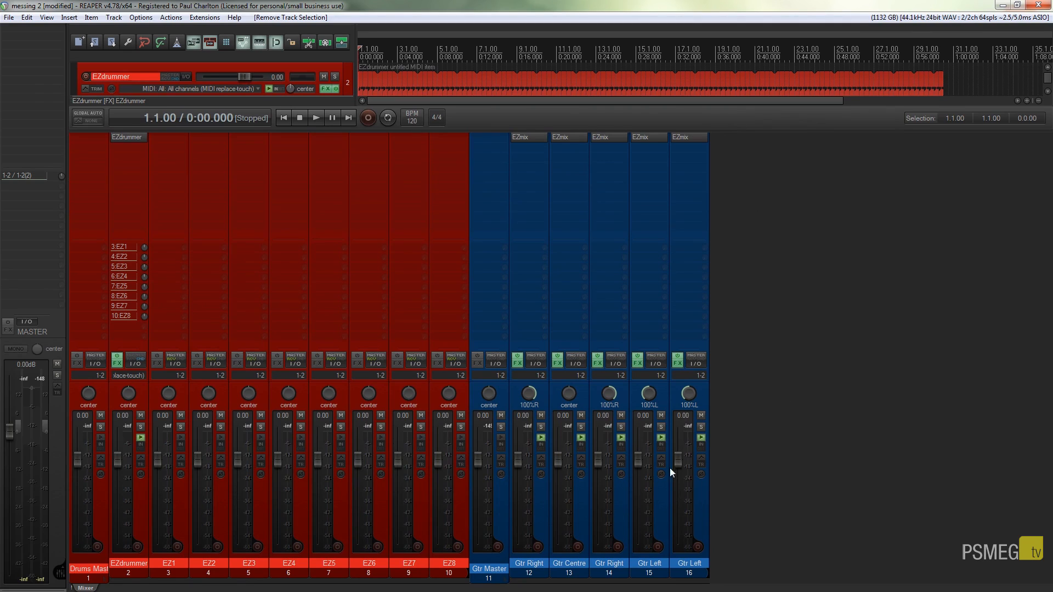
mouse_move(261, 470)
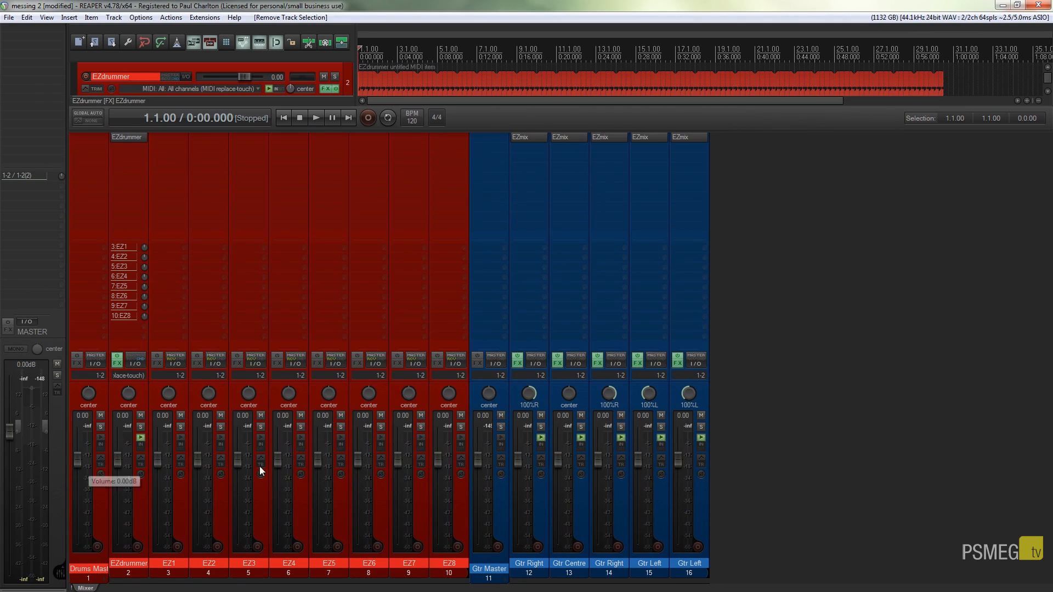
mouse_move(562, 468)
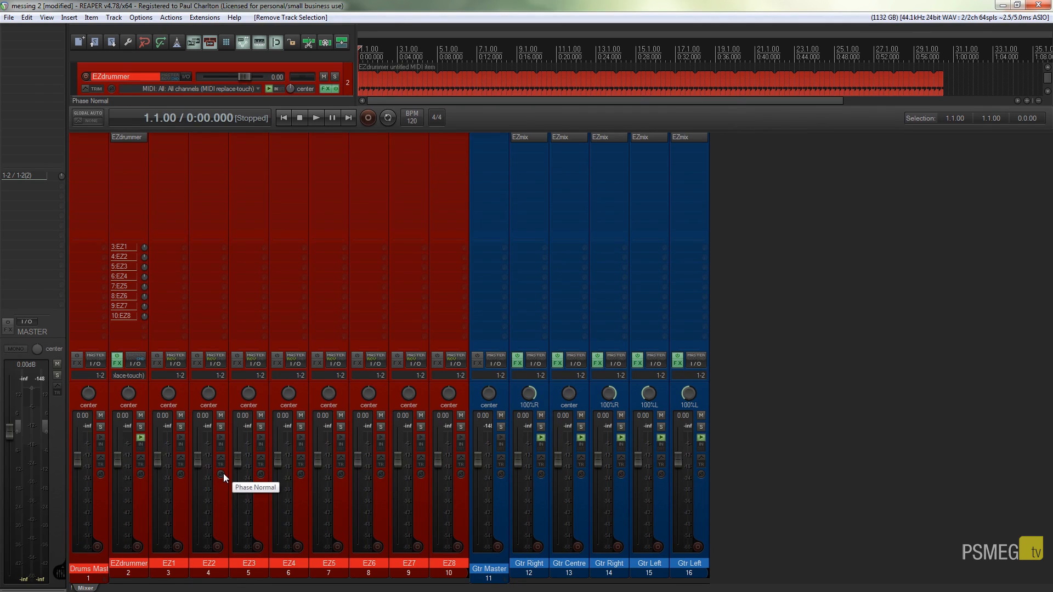
- Play the project through to register peak readings on all channels, then stop and reset the master peak
click(314, 117)
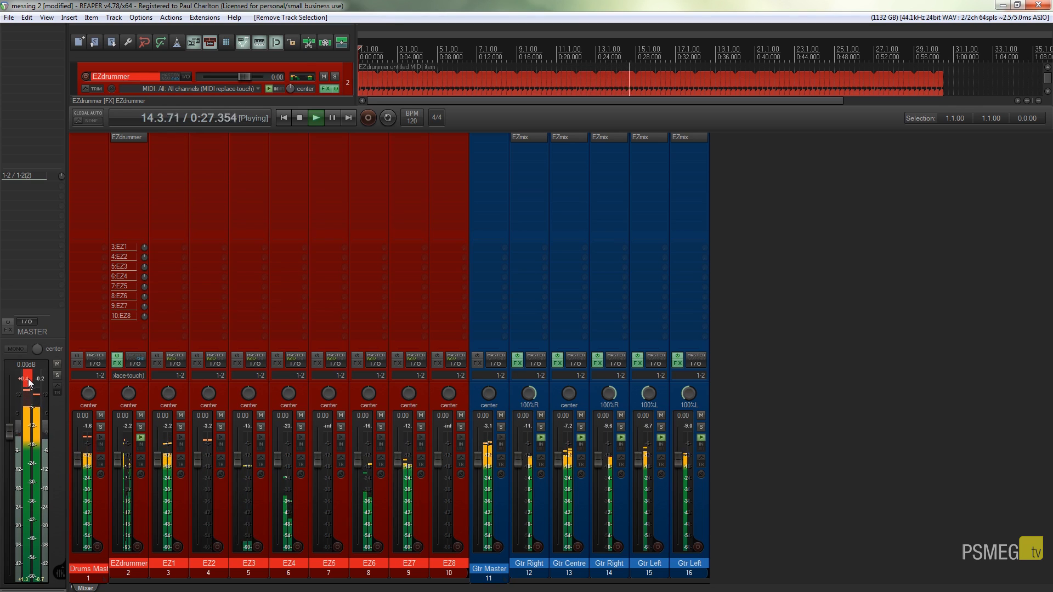
click(299, 117)
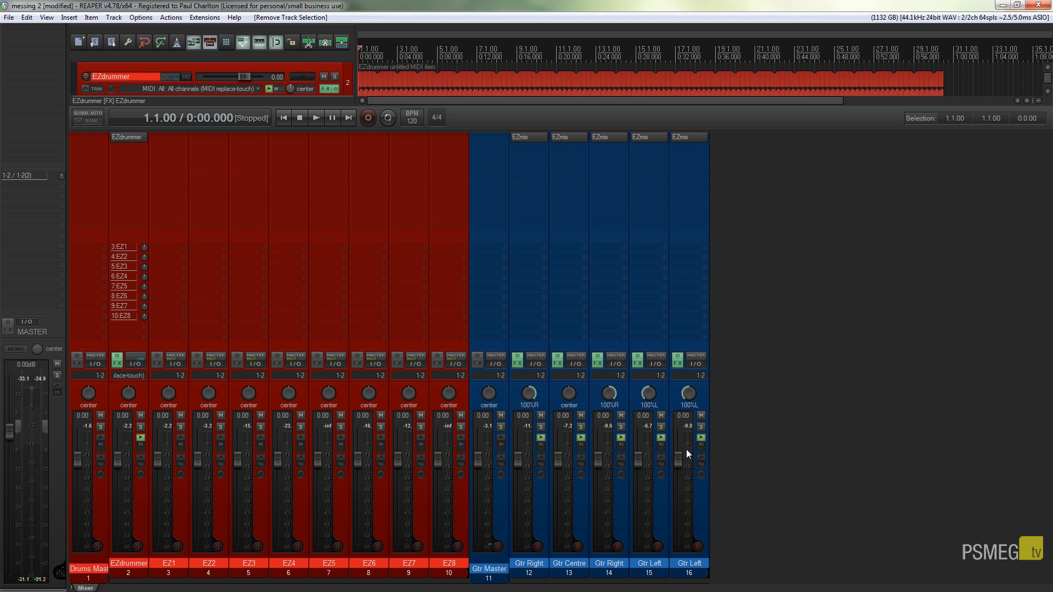
mouse_move(827, 141)
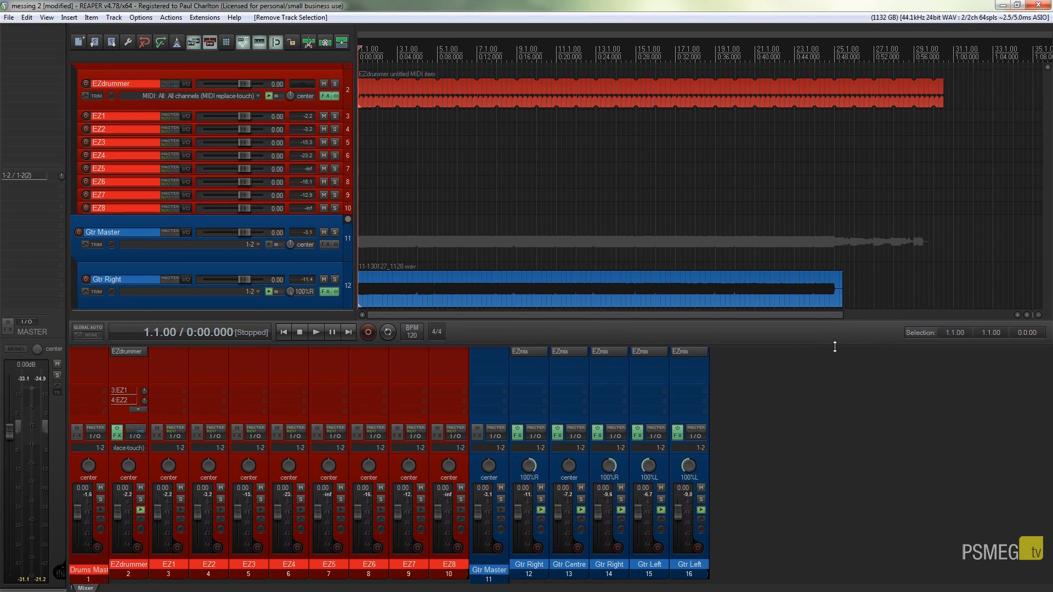
- Show the EZmix 2 chain on track 12 Gtr Right with the Fredrik - Guitarline Below - Mix preset
scroll(down, 3)
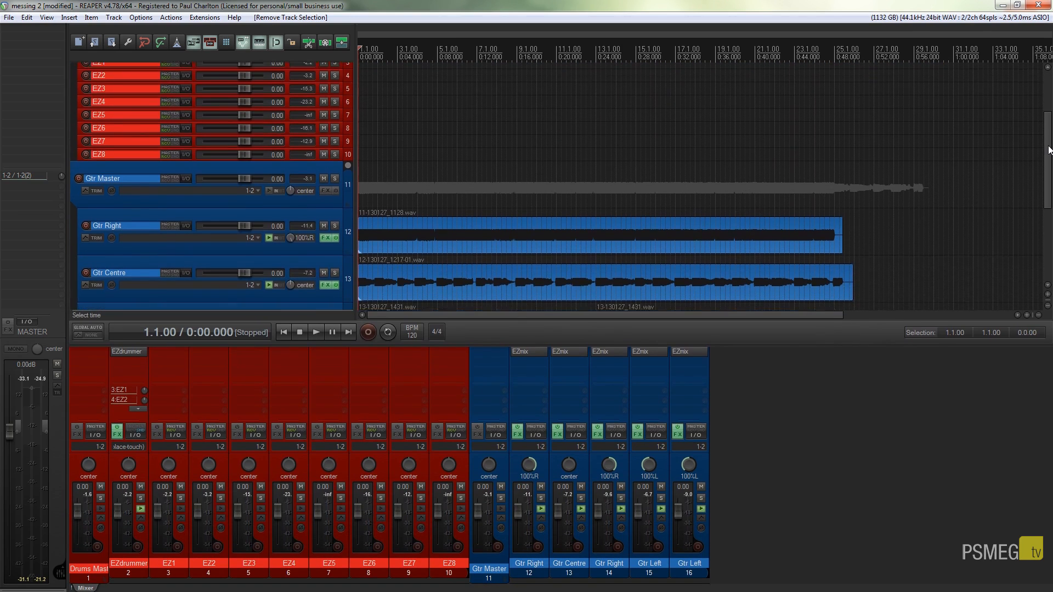
scroll(down, 3)
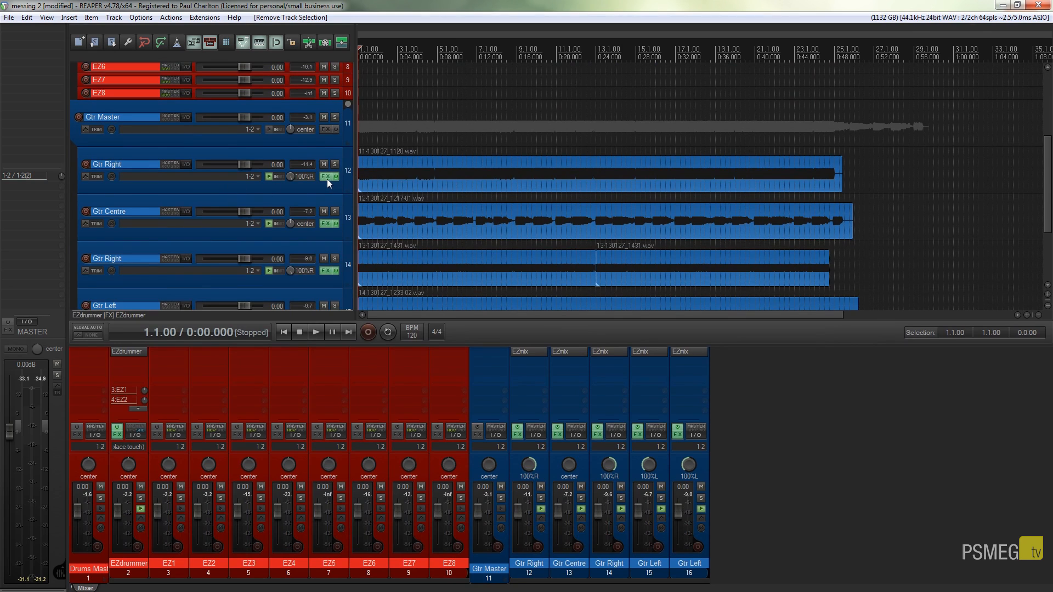
click(326, 176)
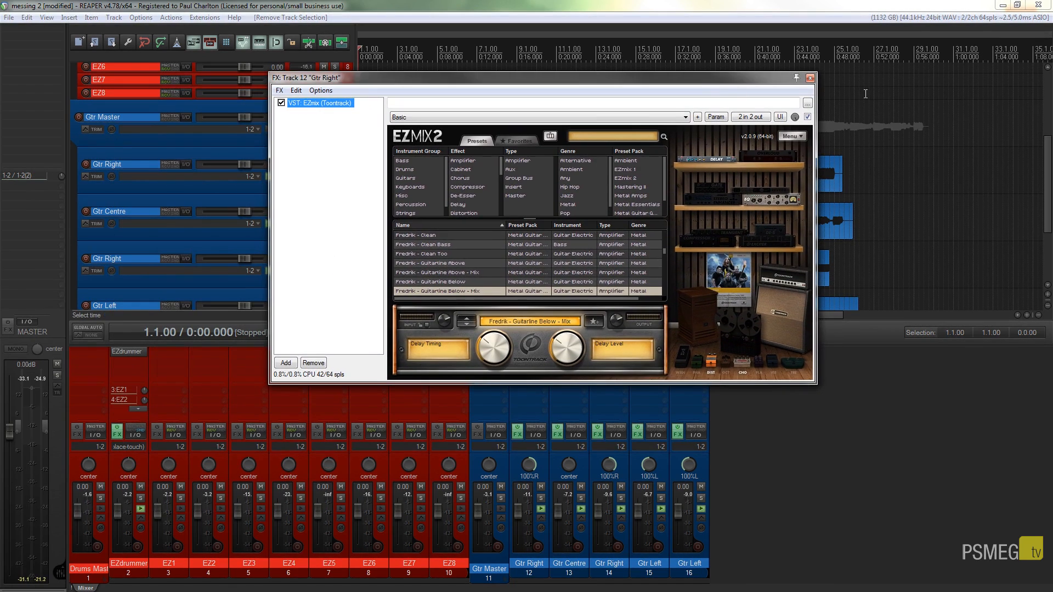
- Dismiss the effects window and solo the Gtr Right track in the mixer
click(811, 78)
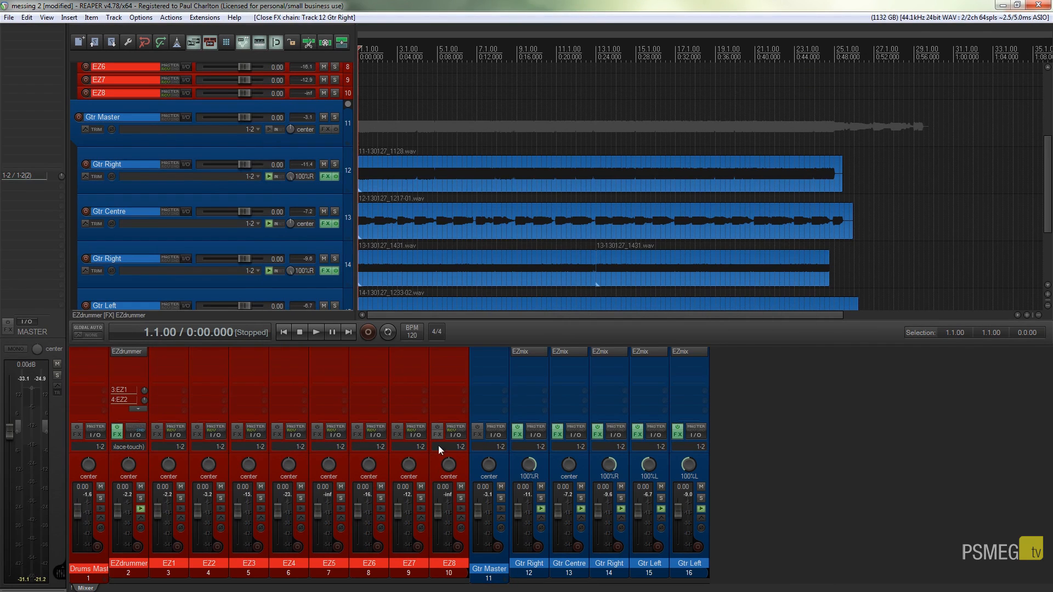
mouse_move(533, 566)
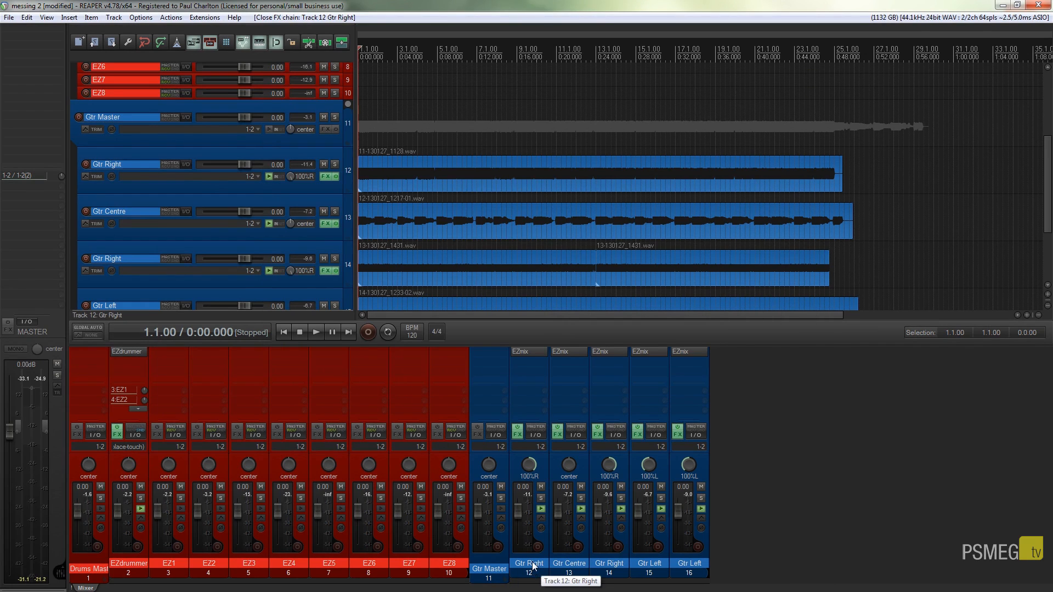
click(538, 501)
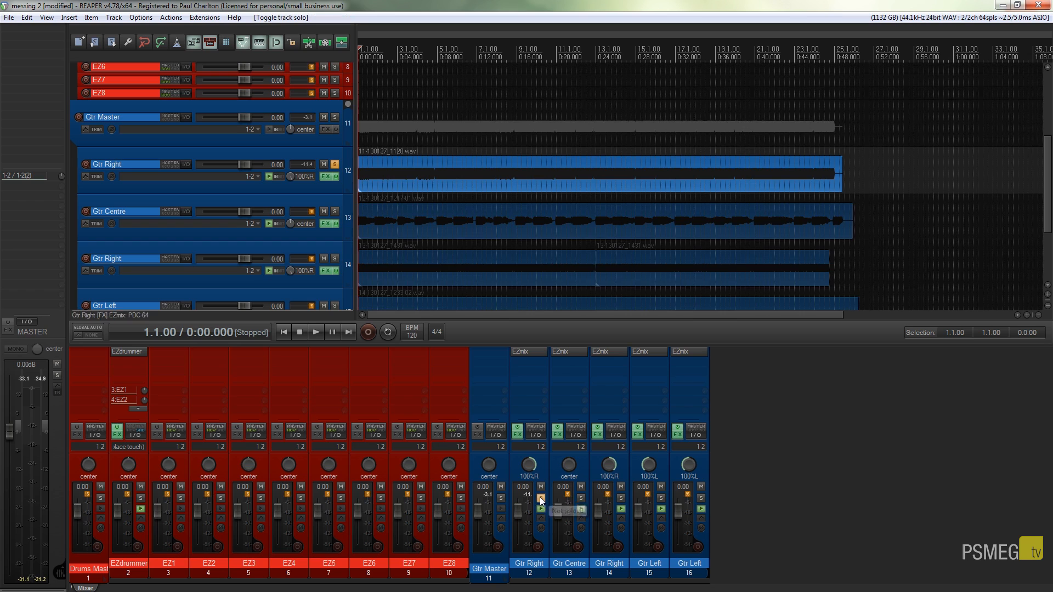
mouse_move(503, 349)
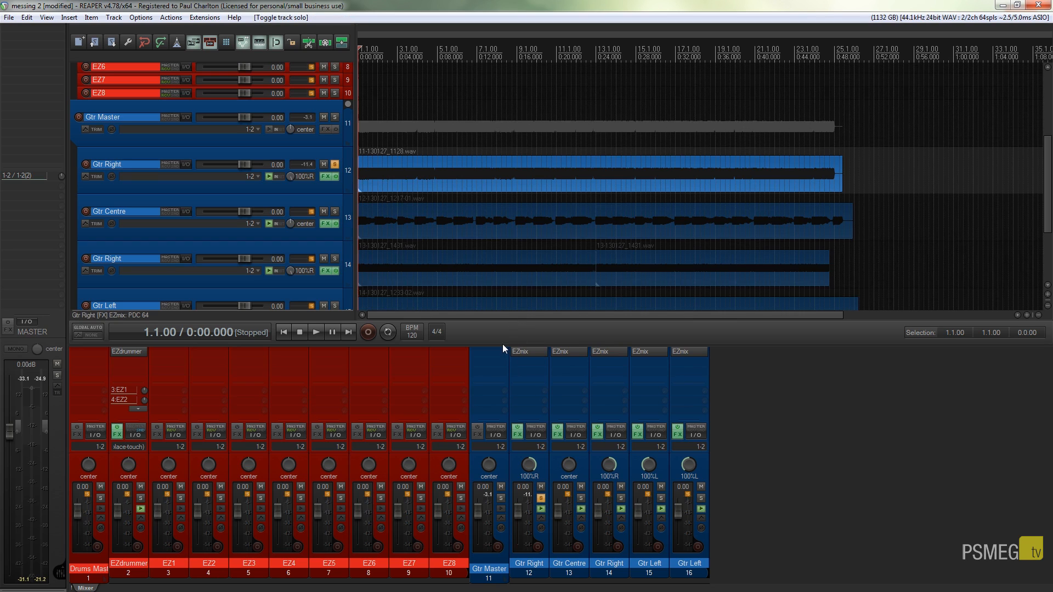
mouse_move(491, 349)
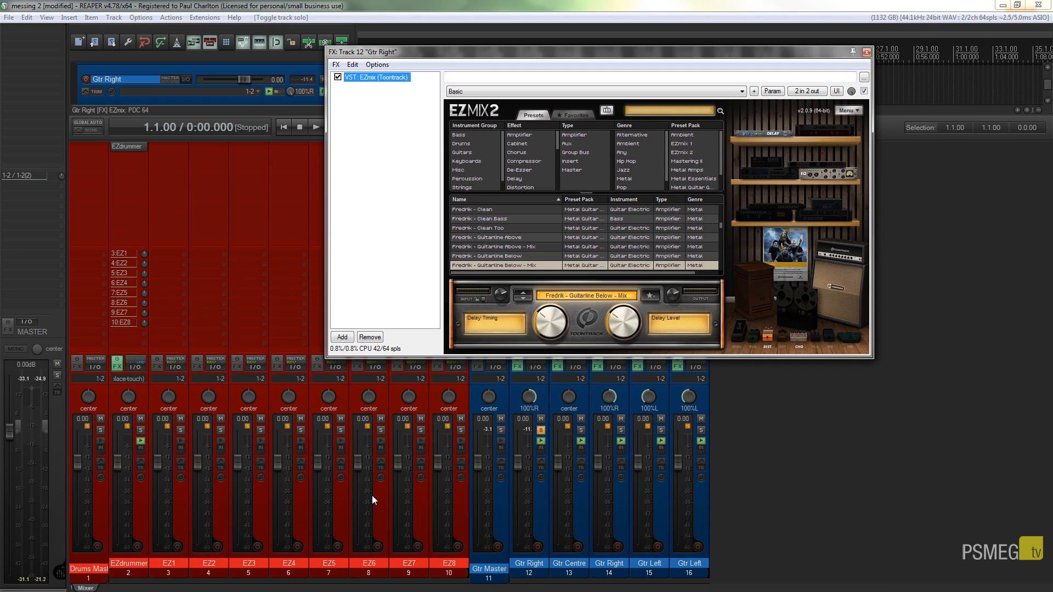
- Audition the soloed Gtr Right track through EZmix, then dismiss the EZmix window
click(315, 127)
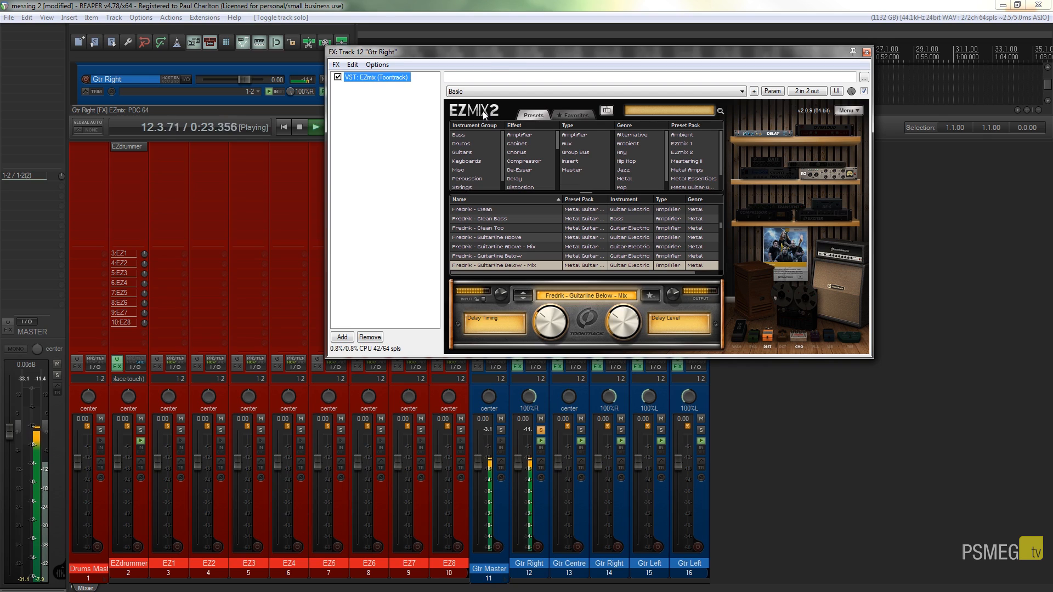
mouse_move(470, 307)
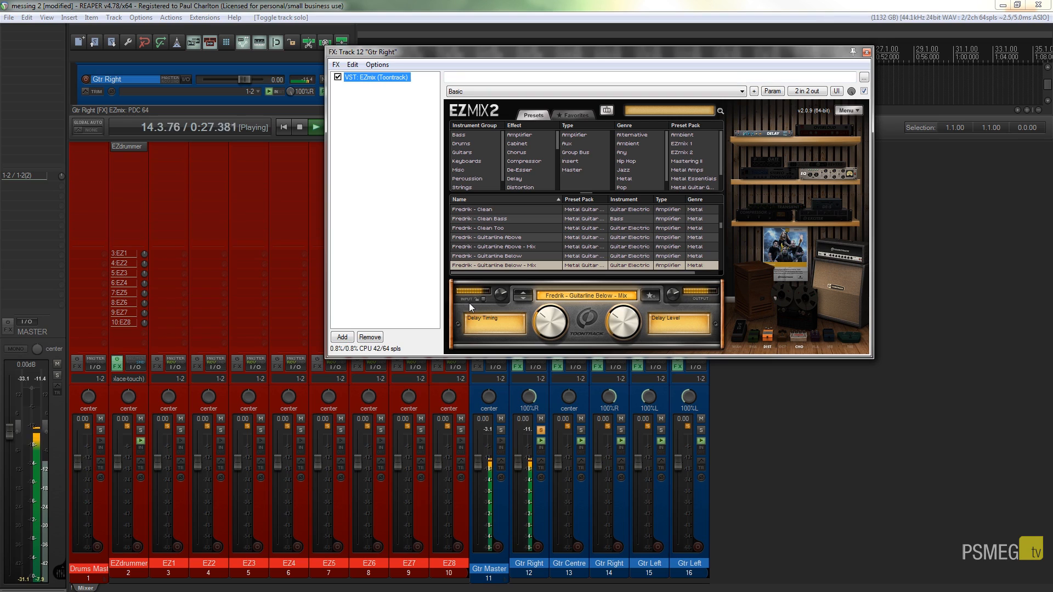
mouse_move(613, 304)
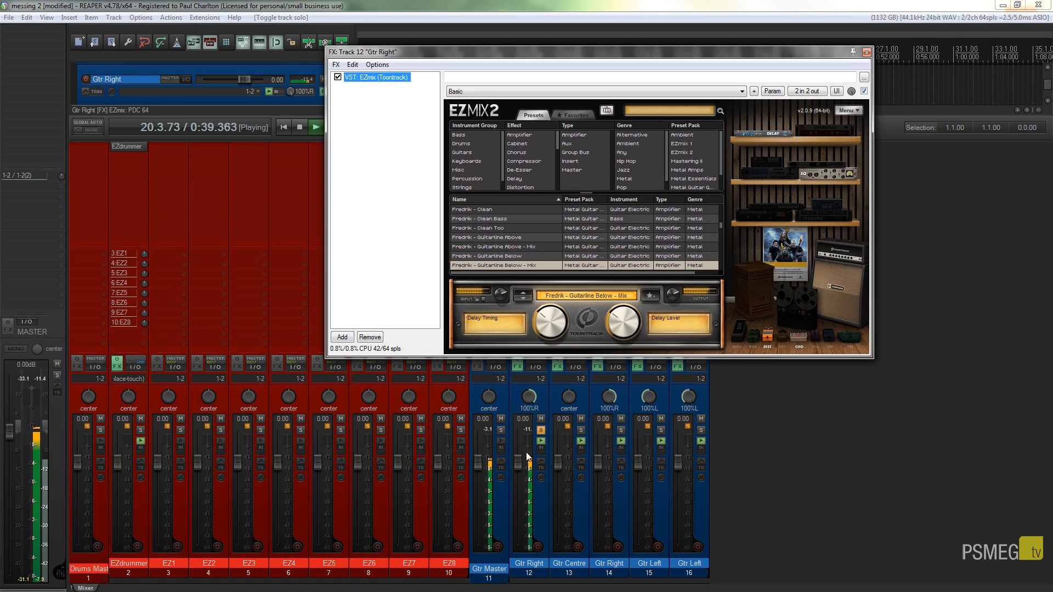
mouse_move(525, 471)
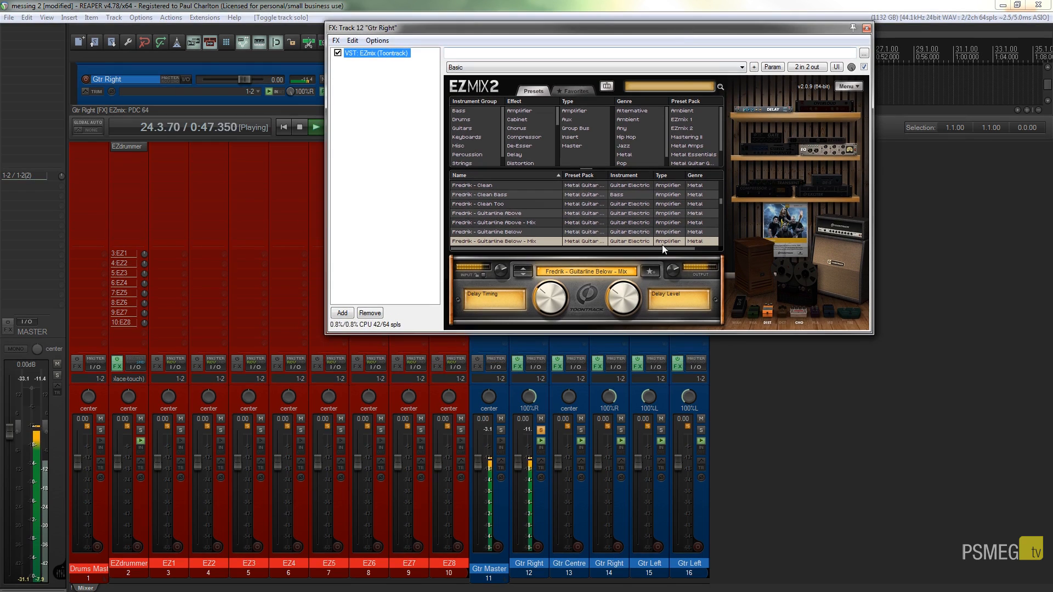
mouse_move(674, 277)
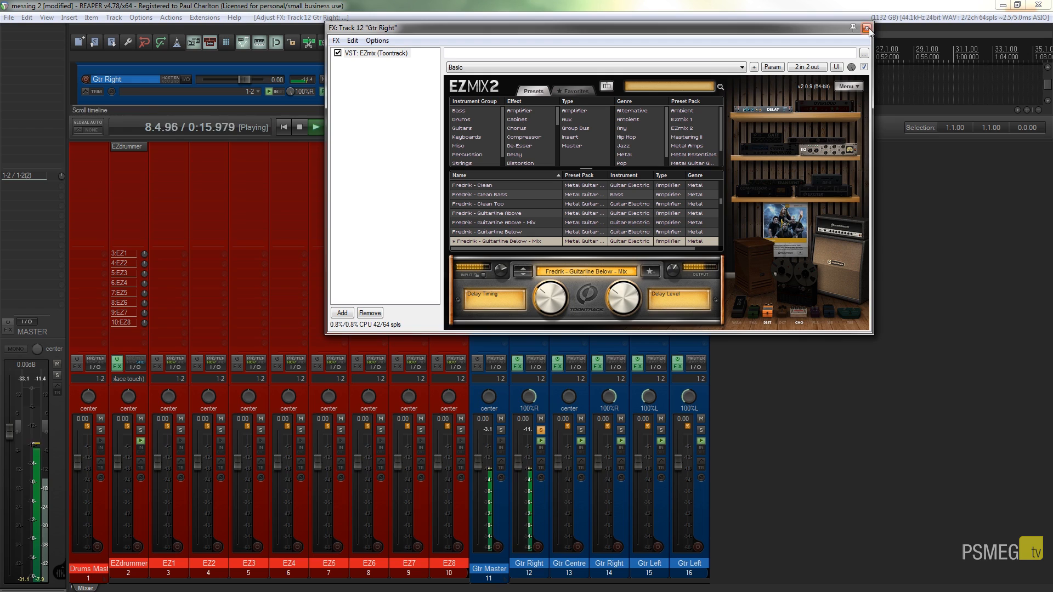
click(868, 28)
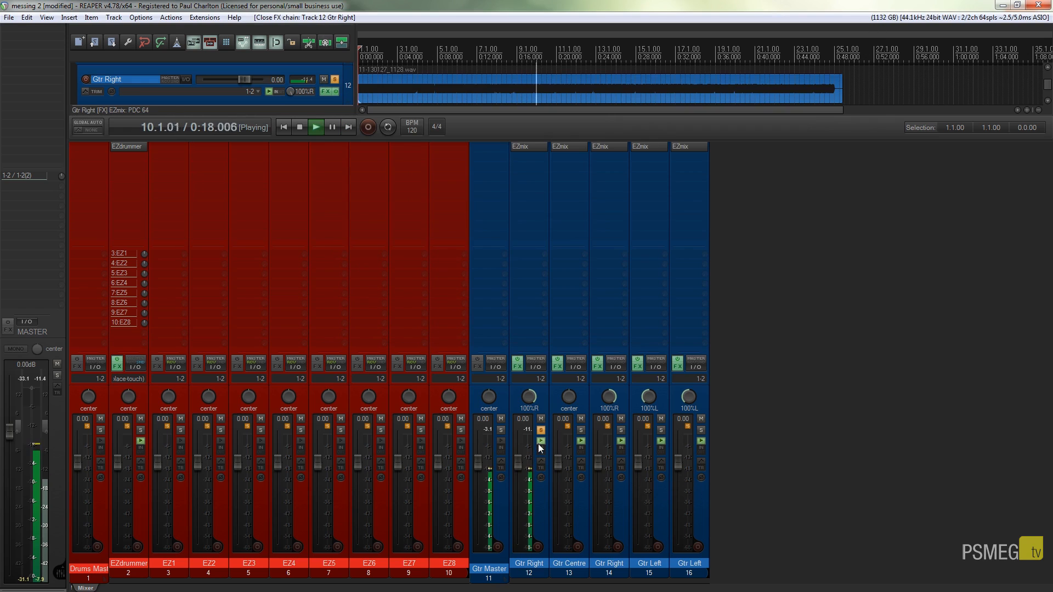
- Move the solo from Gtr Right to Gtr Centre and inspect its EZmix 2 chain
click(580, 430)
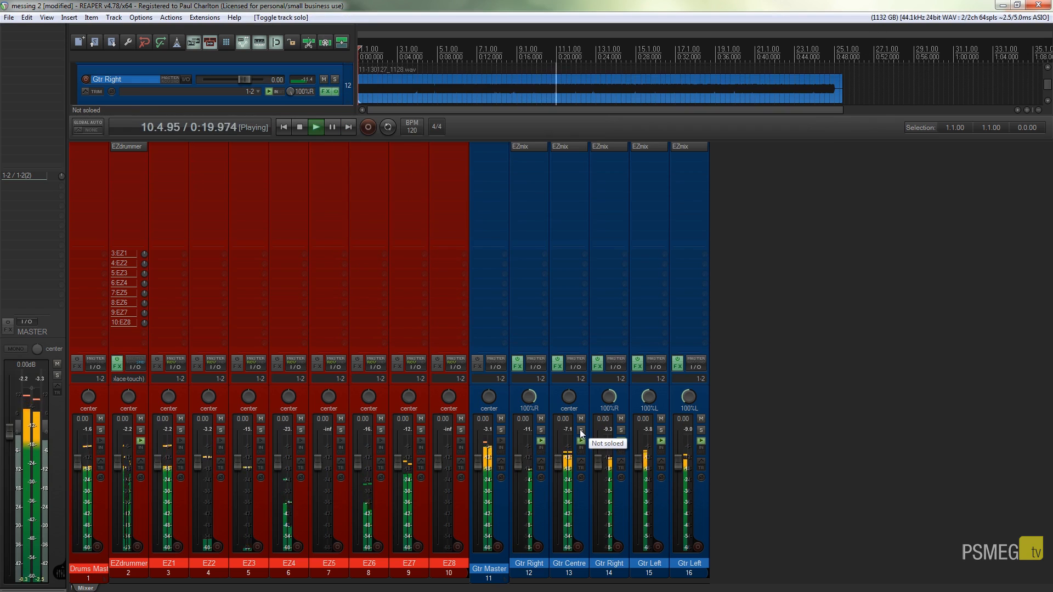
click(580, 430)
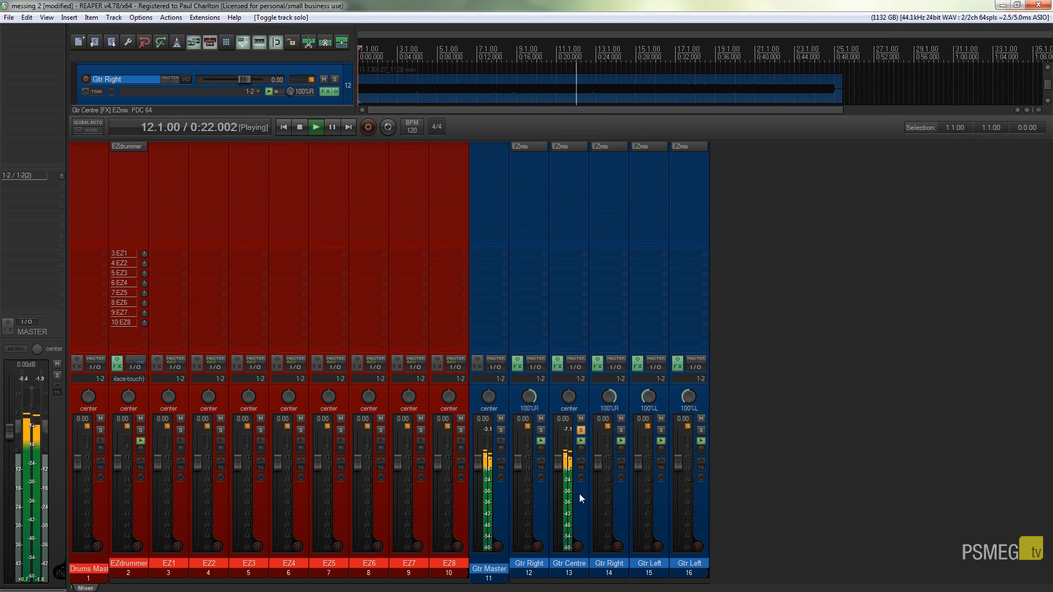
mouse_move(574, 436)
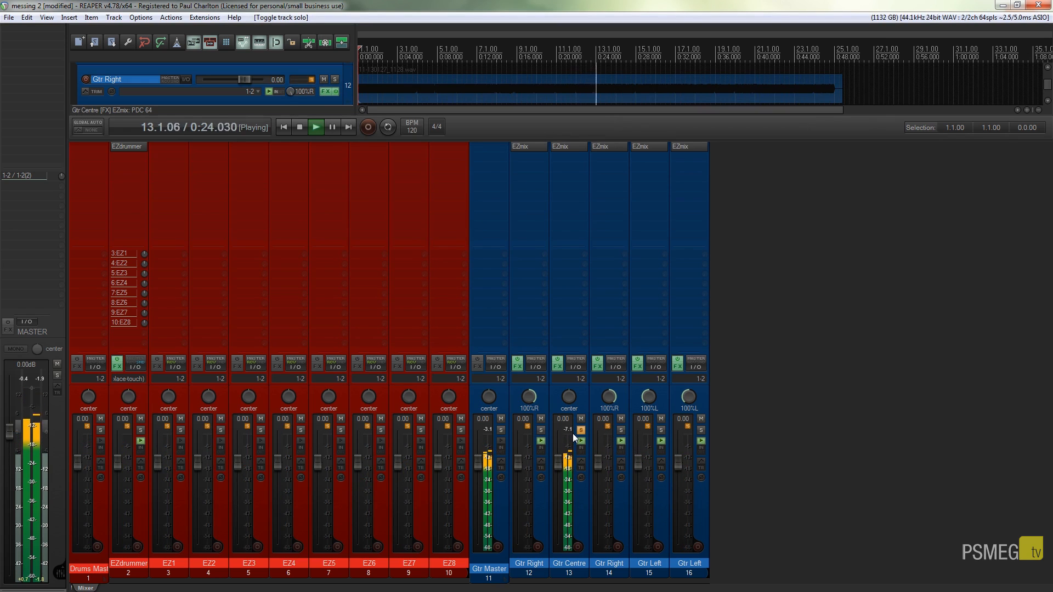
mouse_move(505, 479)
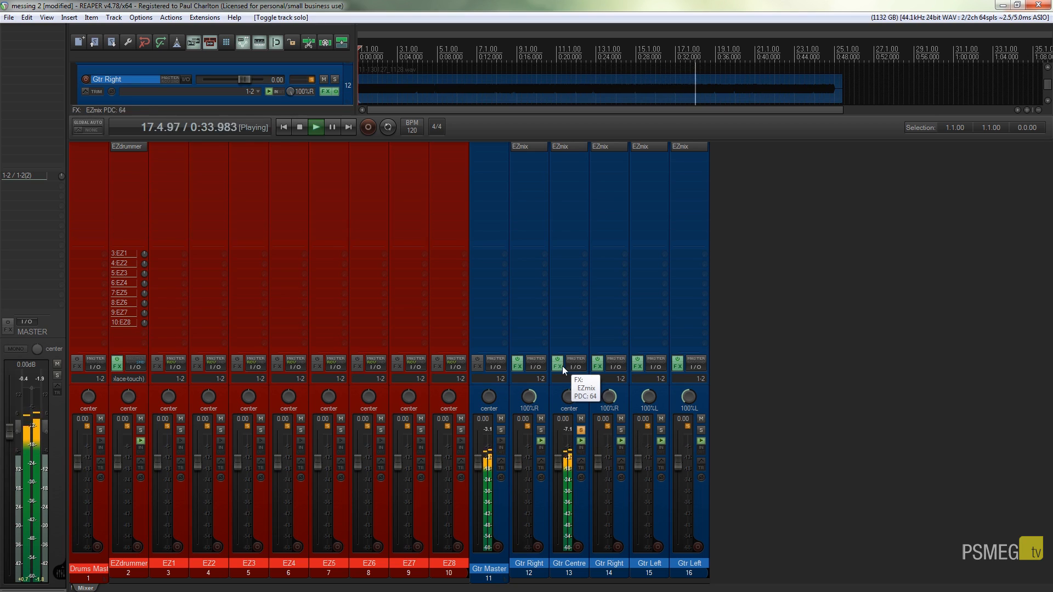
click(561, 363)
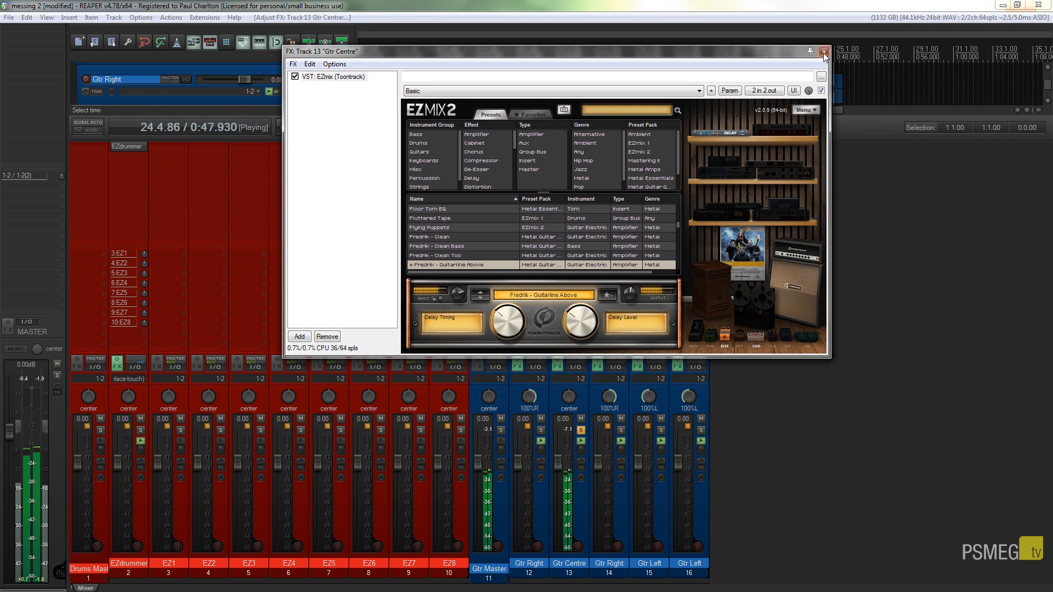
click(825, 51)
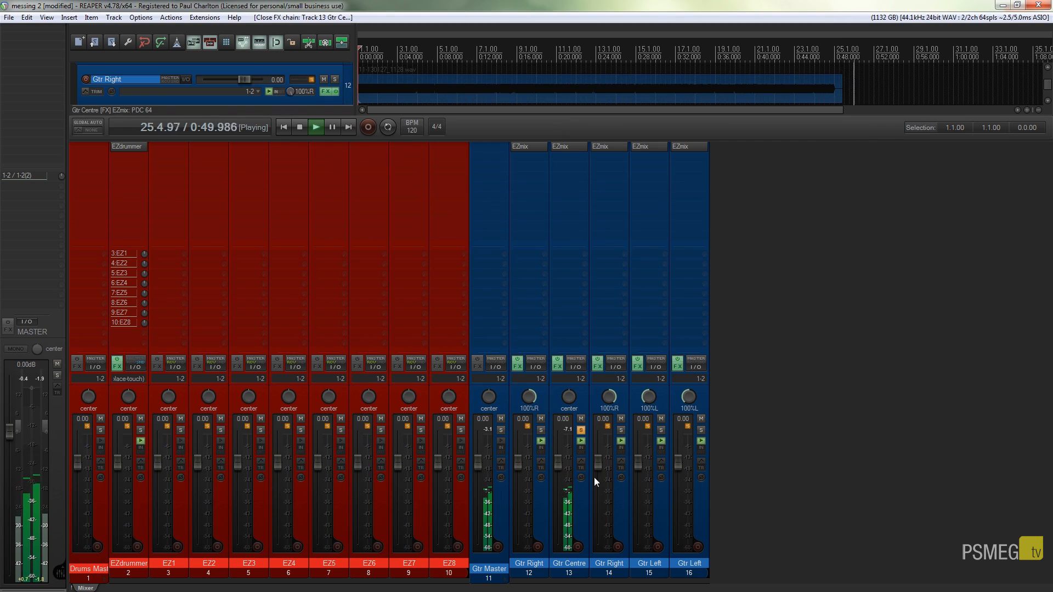
- Clear the guitar solo and stop-start-stop the transport to clear the peak readouts
click(701, 430)
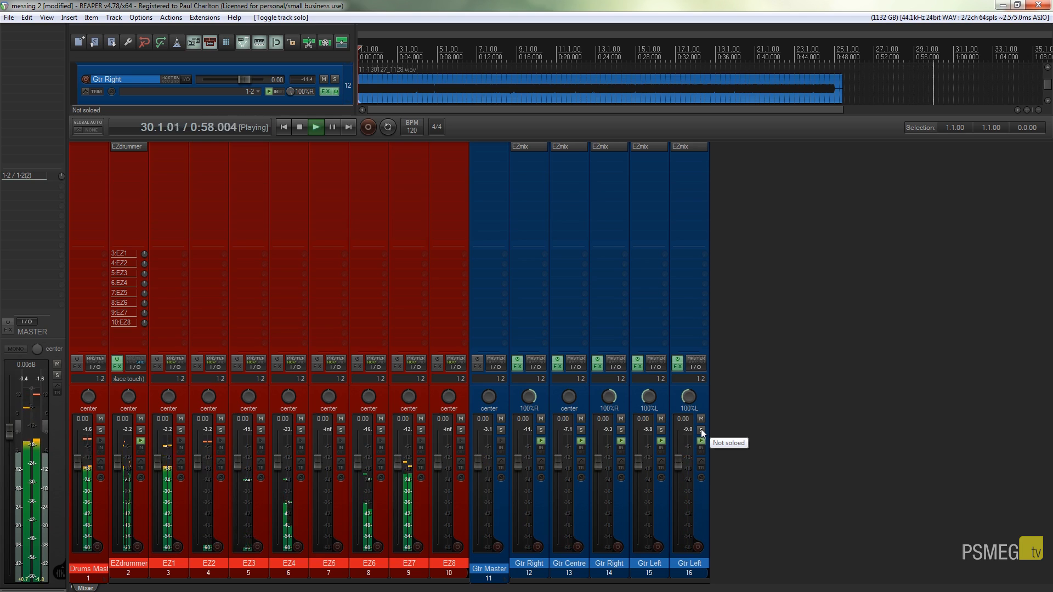
click(299, 128)
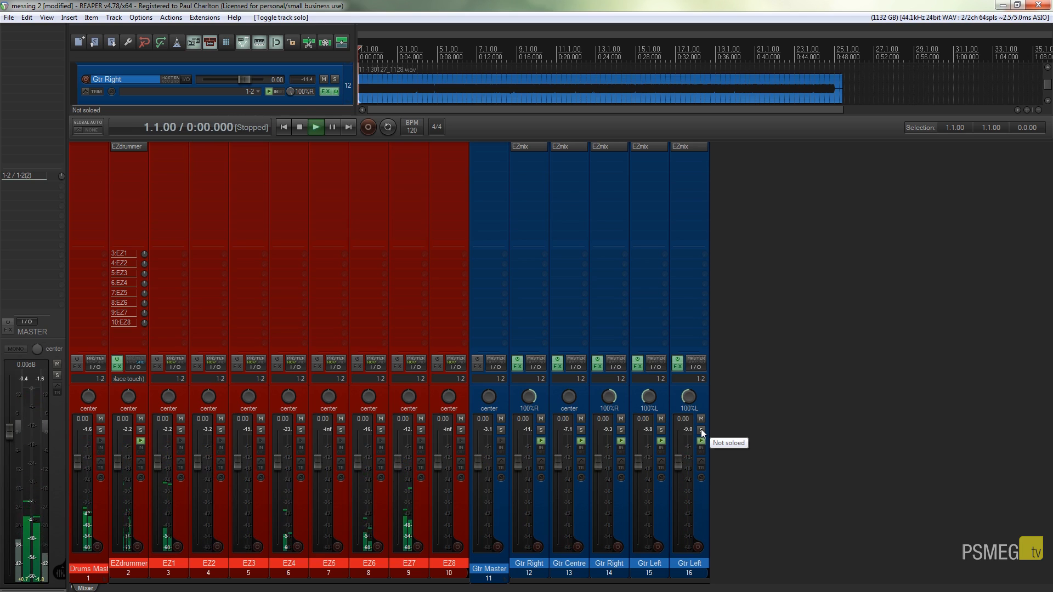
click(316, 127)
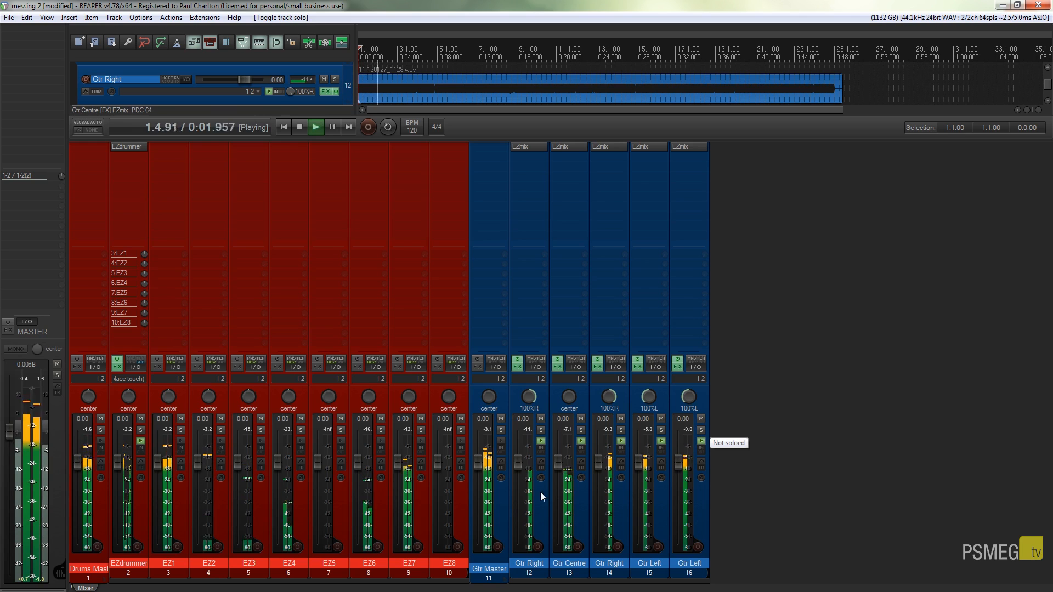
click(300, 127)
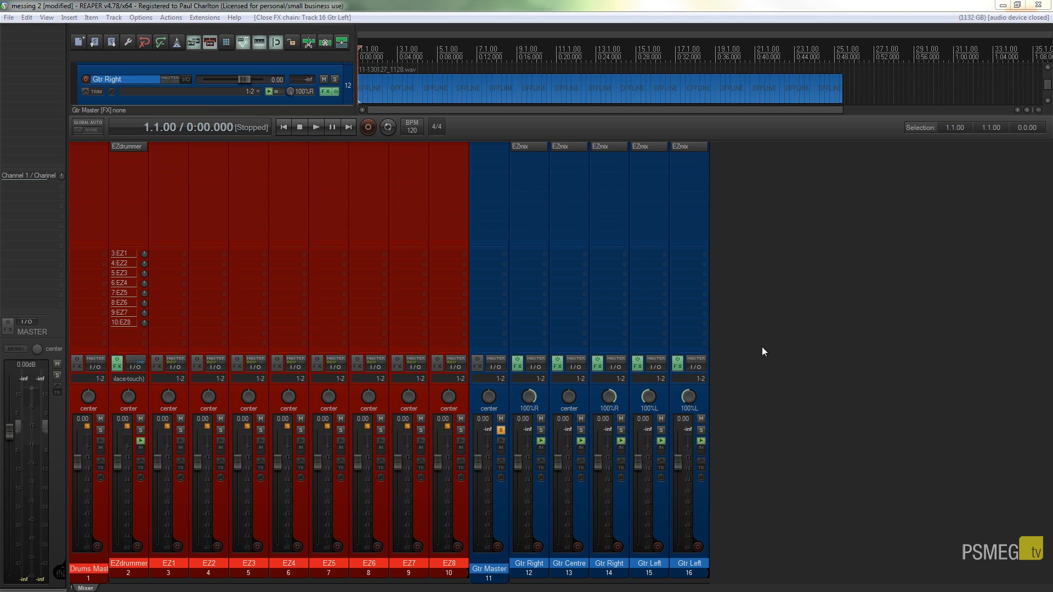
mouse_move(738, 357)
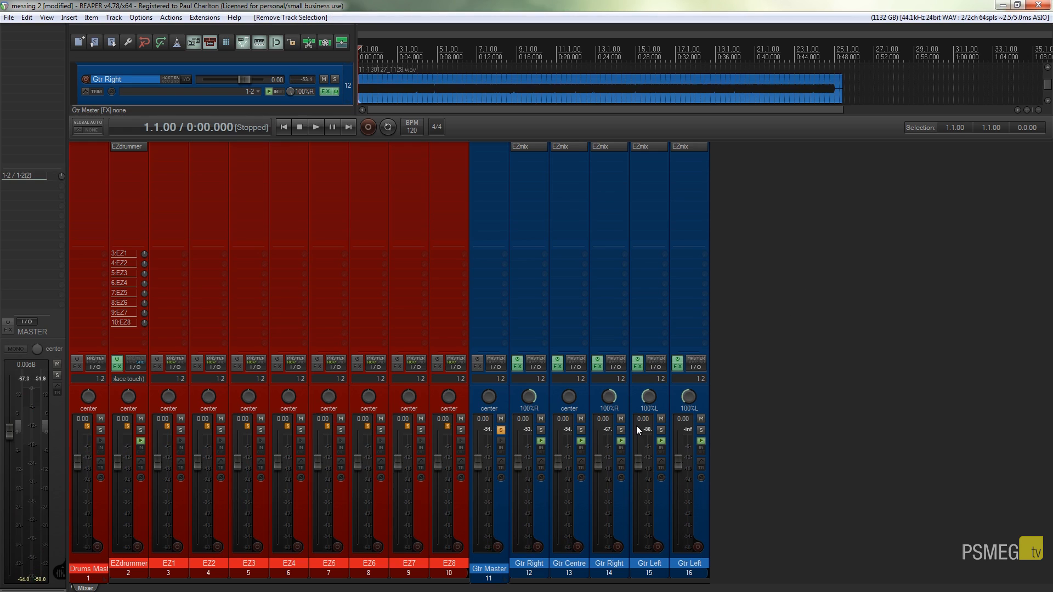
mouse_move(637, 429)
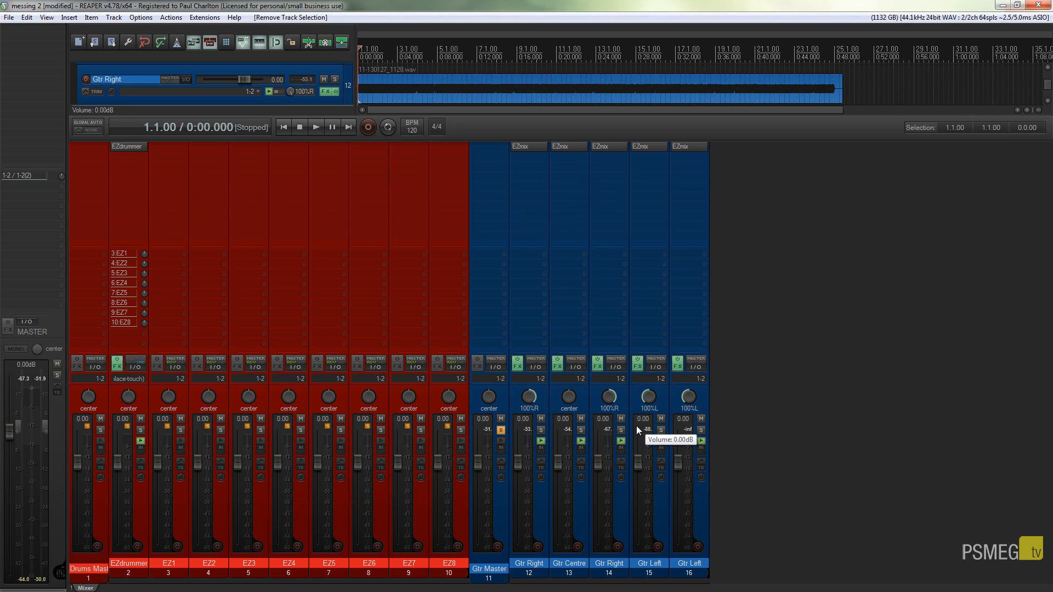
- Play the project to read the guitar channel peaks, roughly -15 to -26 dB at 0.00 faders
click(315, 127)
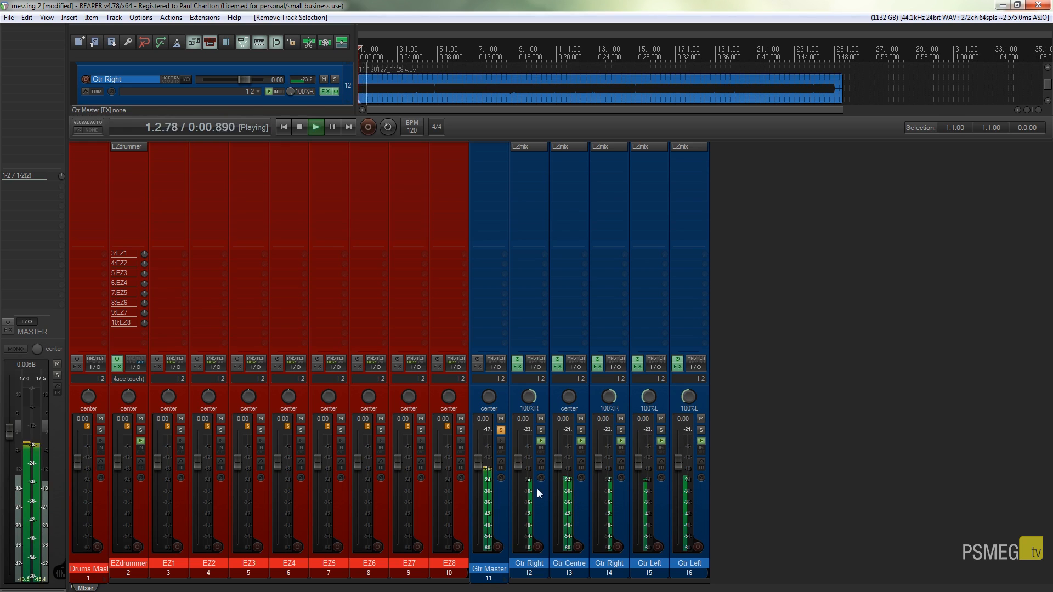
mouse_move(668, 480)
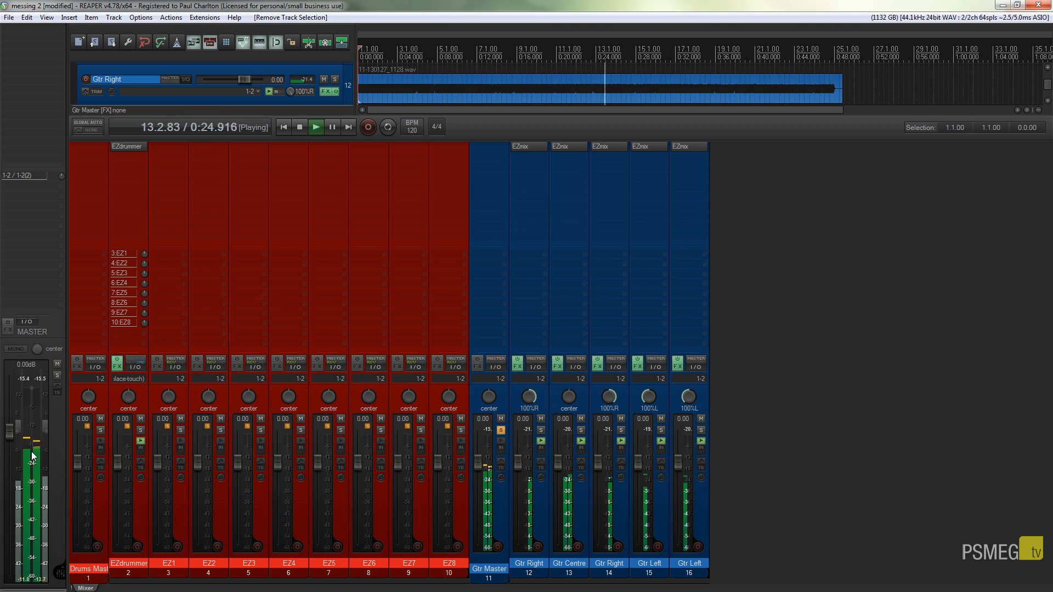
mouse_move(545, 430)
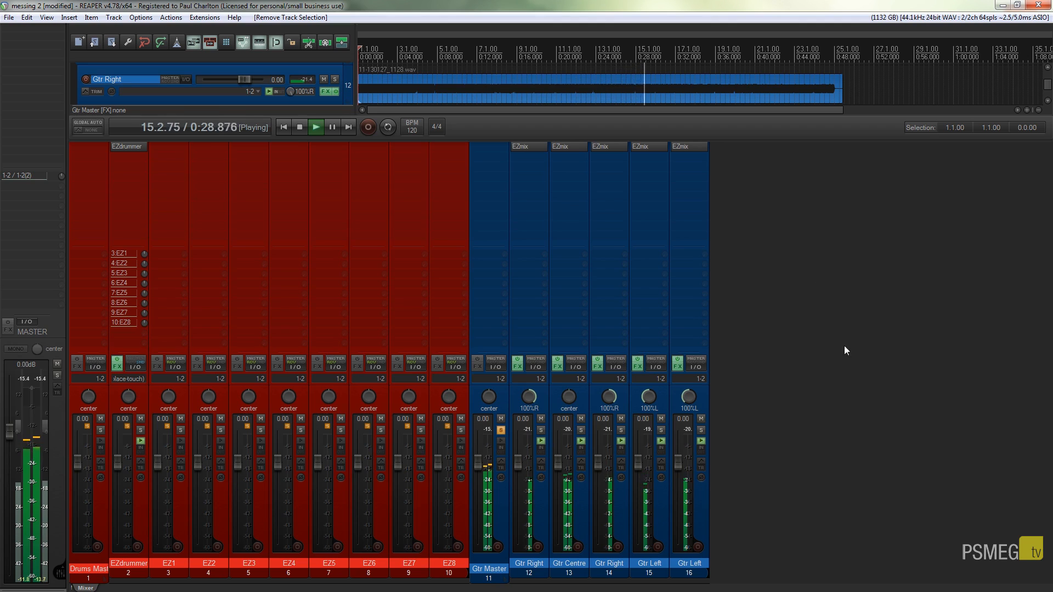
- Audition the drum tracks, noting Drums Master peaking near -1.6 dB, and stop playback
click(298, 127)
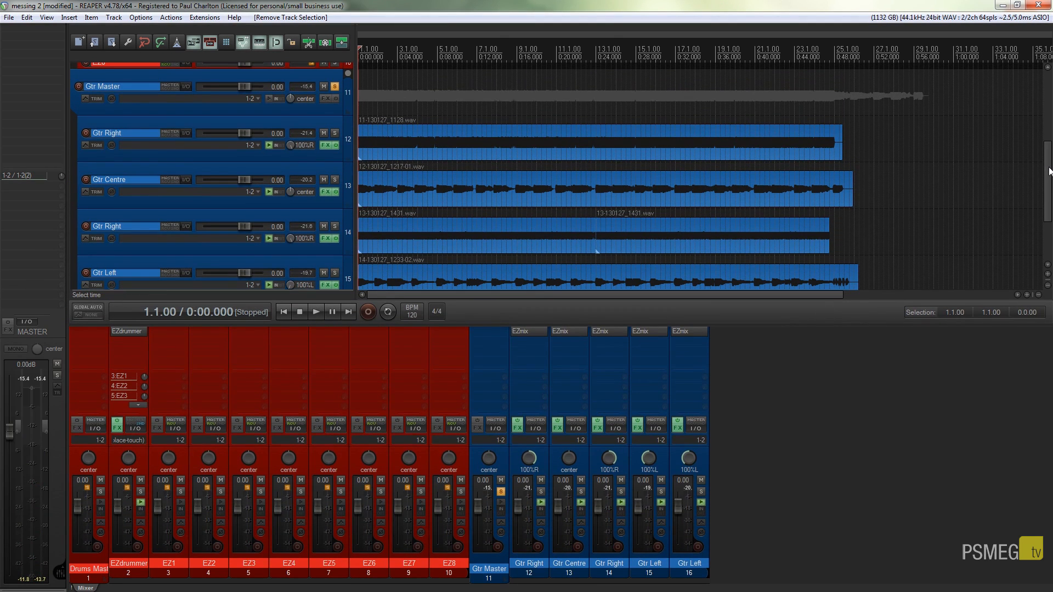
scroll(up, 3)
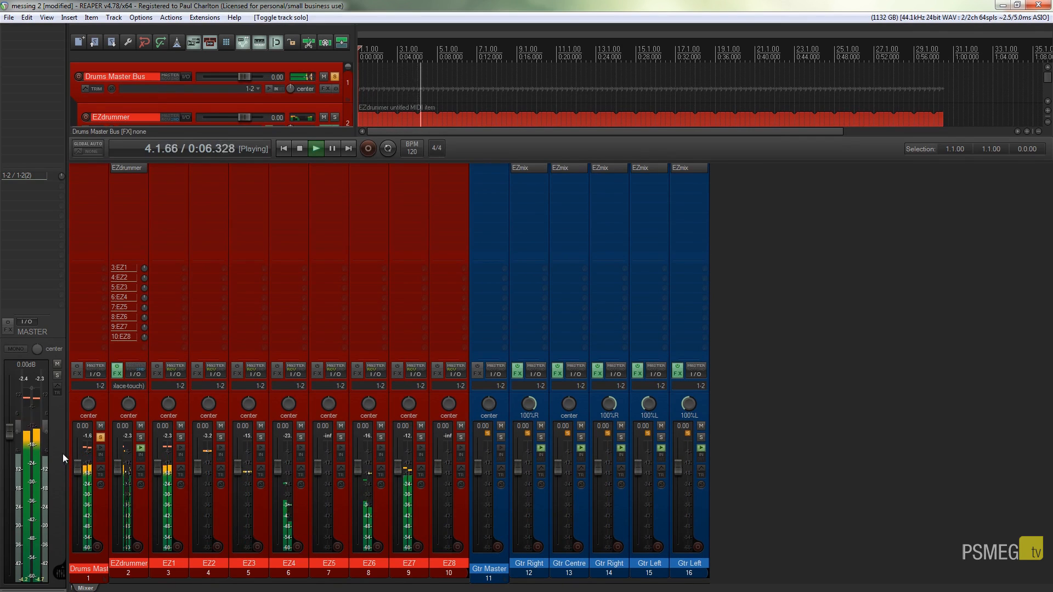
mouse_move(99, 461)
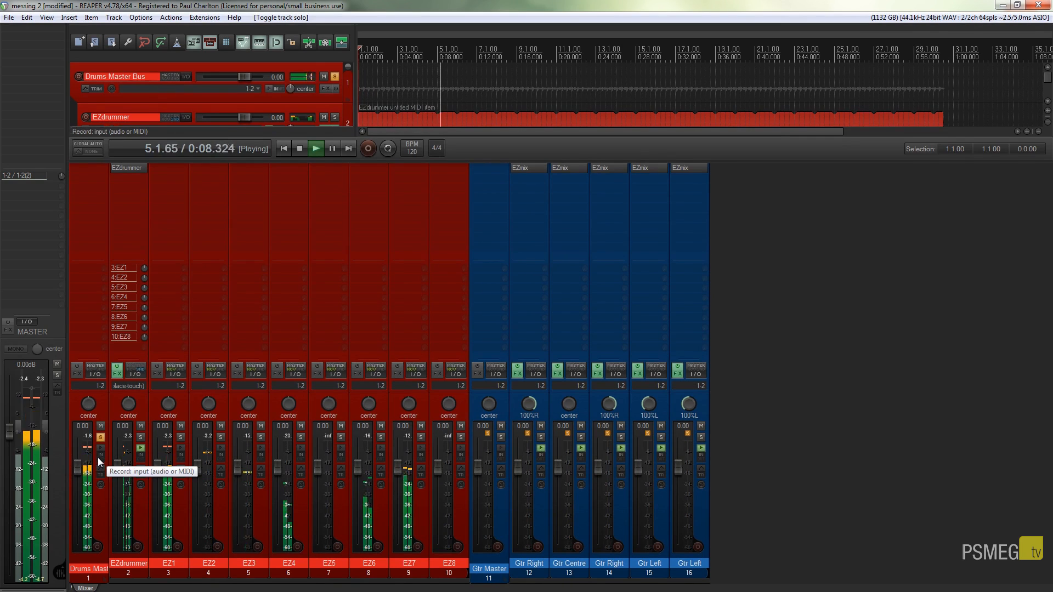
click(298, 148)
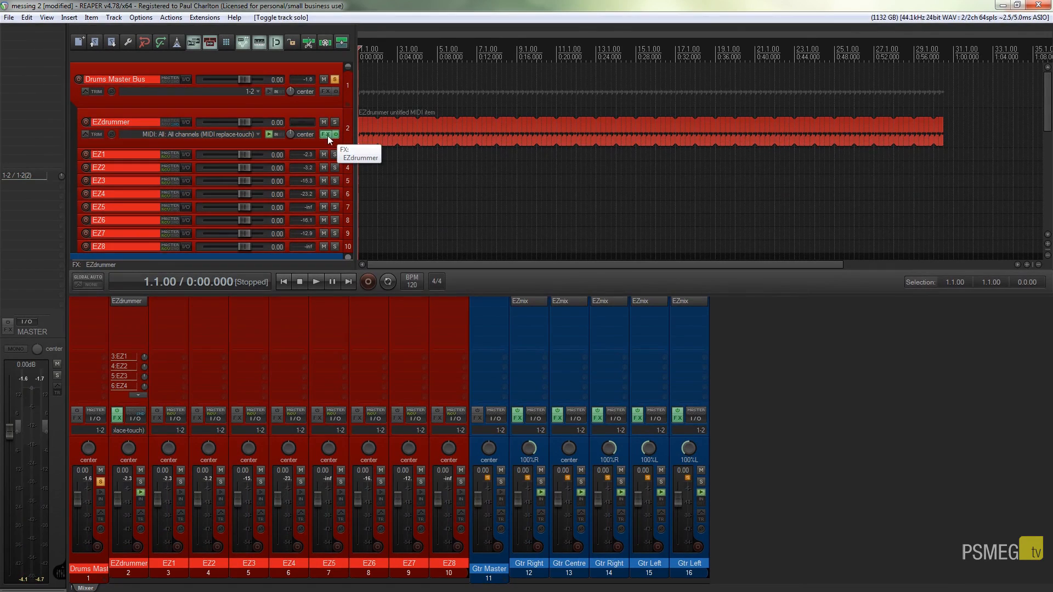
- Bring up EZdrummer's internal MIXER page with the Kick 1, SD Top and OH channels
click(329, 134)
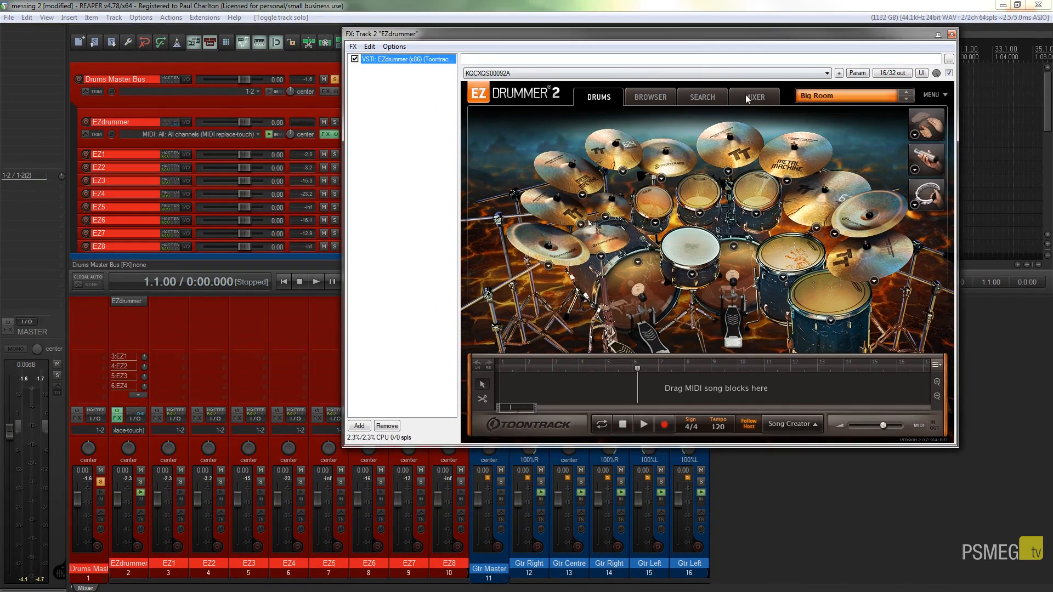
click(755, 96)
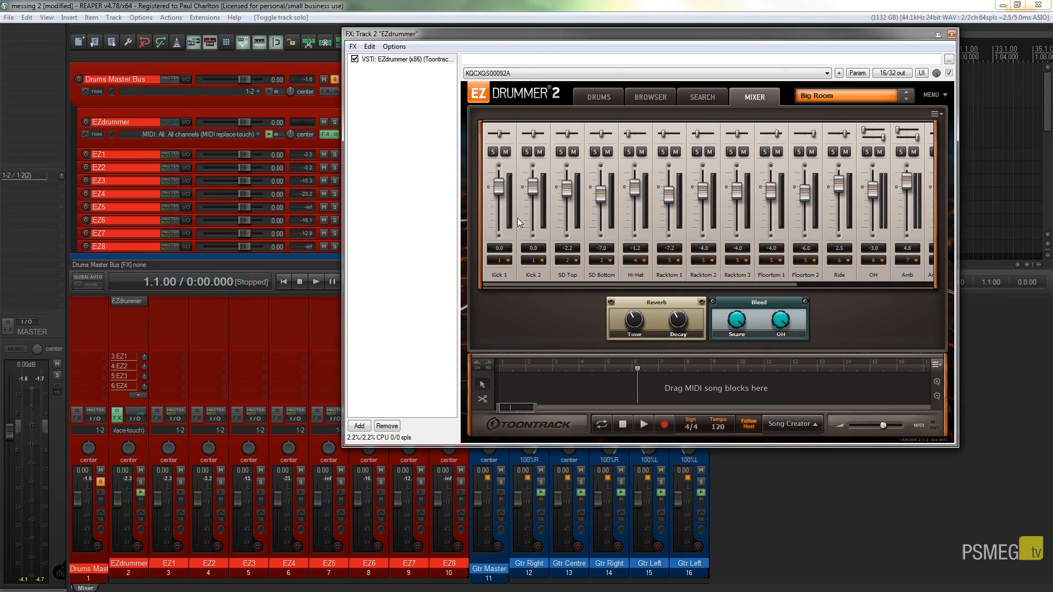
mouse_move(602, 243)
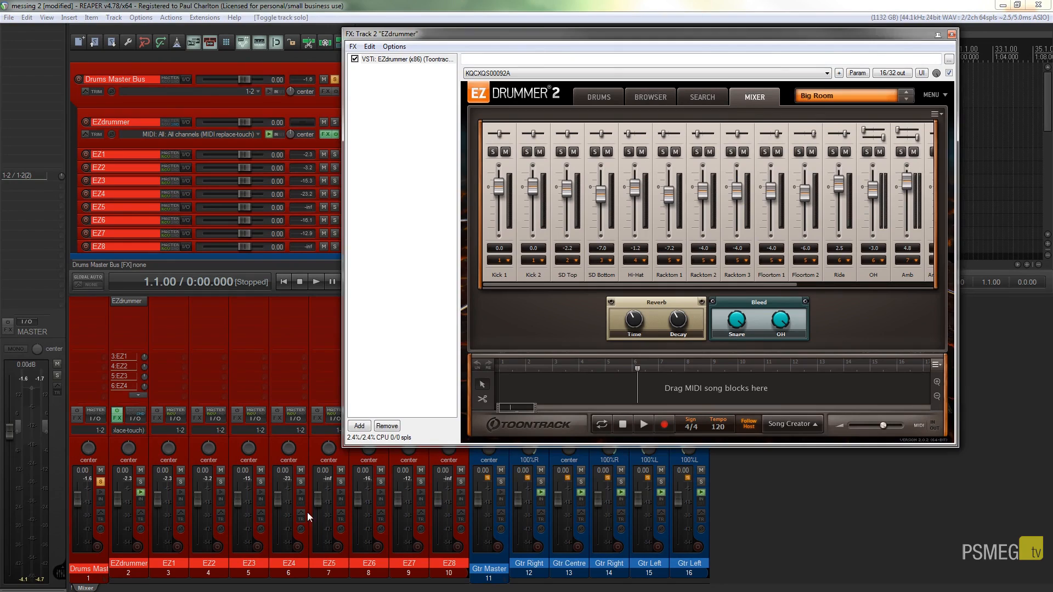
mouse_move(101, 528)
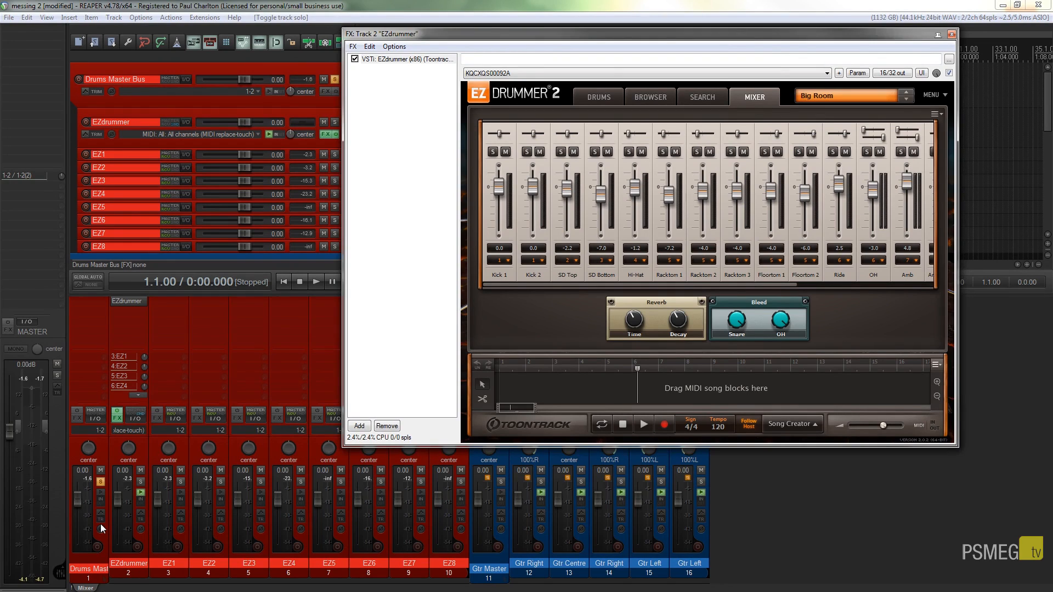
mouse_move(245, 507)
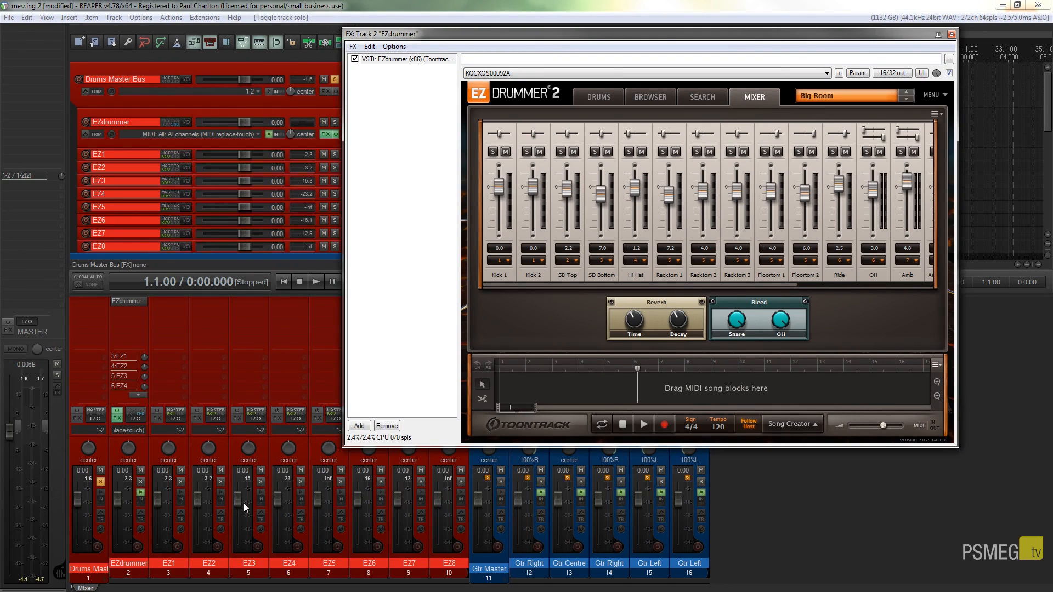
mouse_move(439, 503)
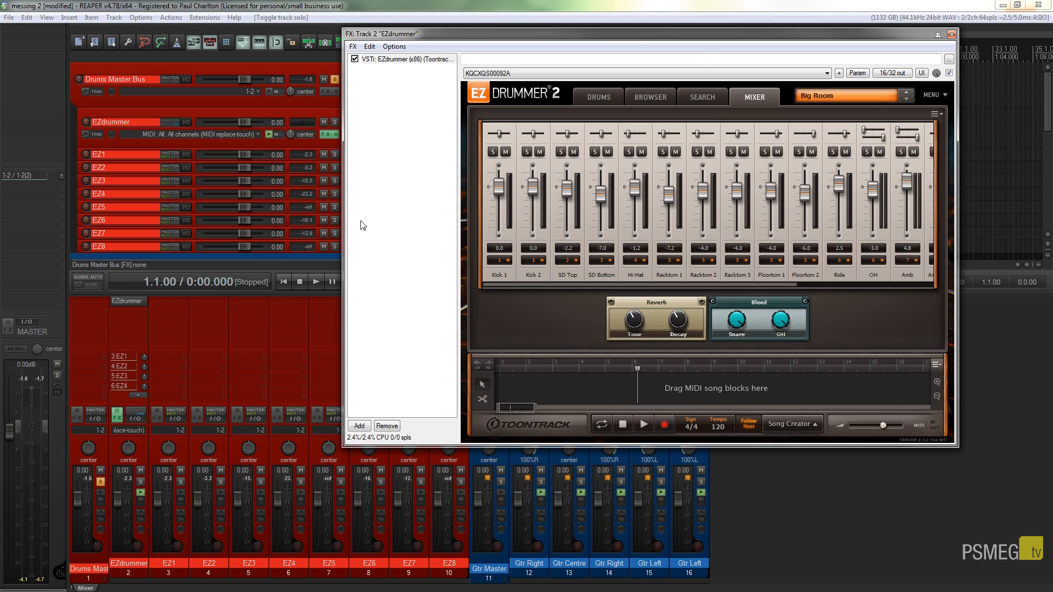
click(952, 34)
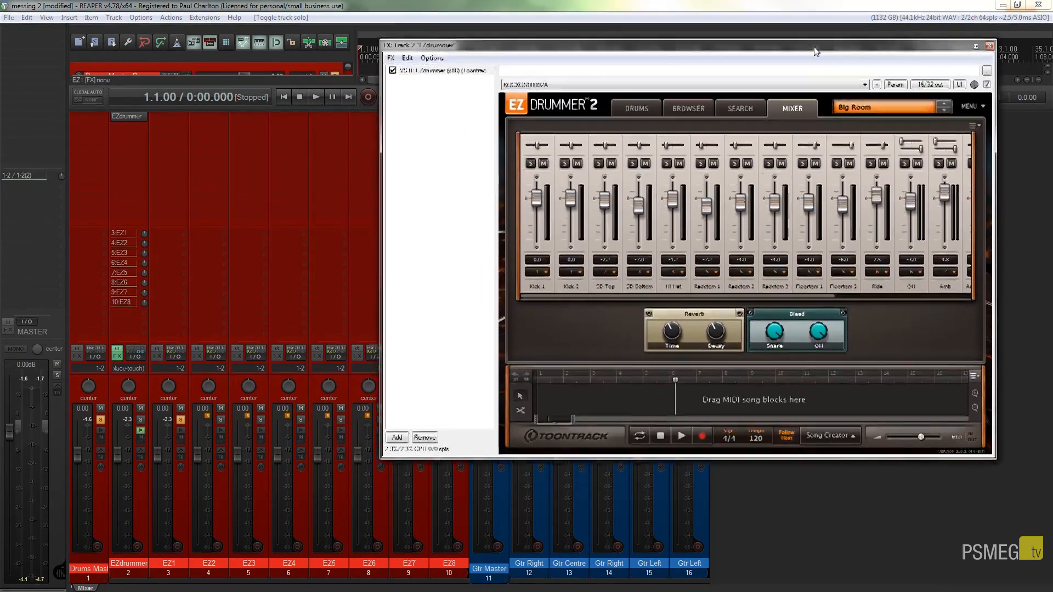
- Lower EZdrummer's kit-piece levels so the Drums Master peaks around -14 dB
click(316, 96)
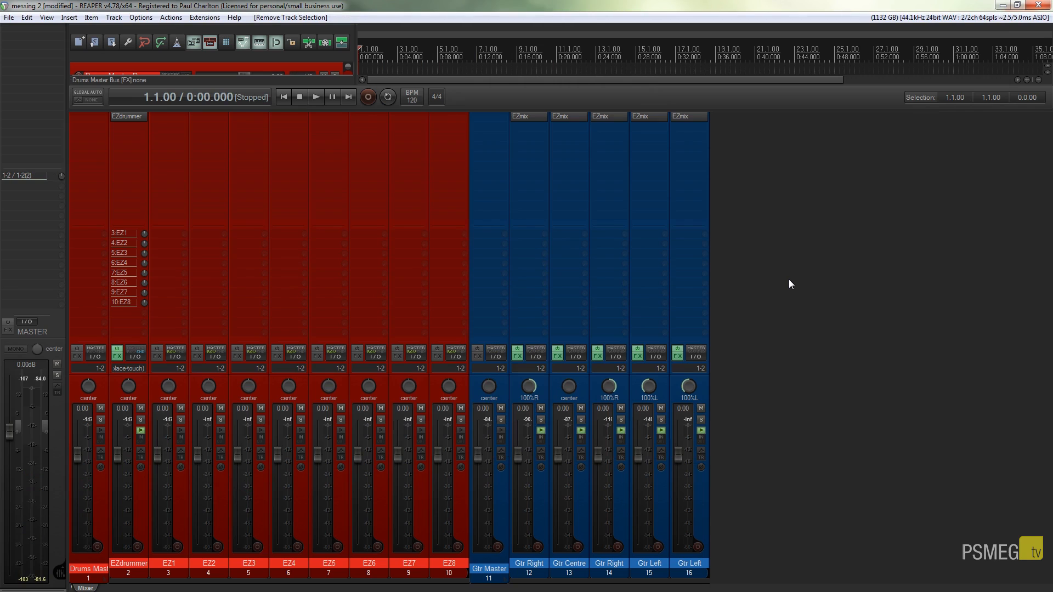
mouse_move(750, 109)
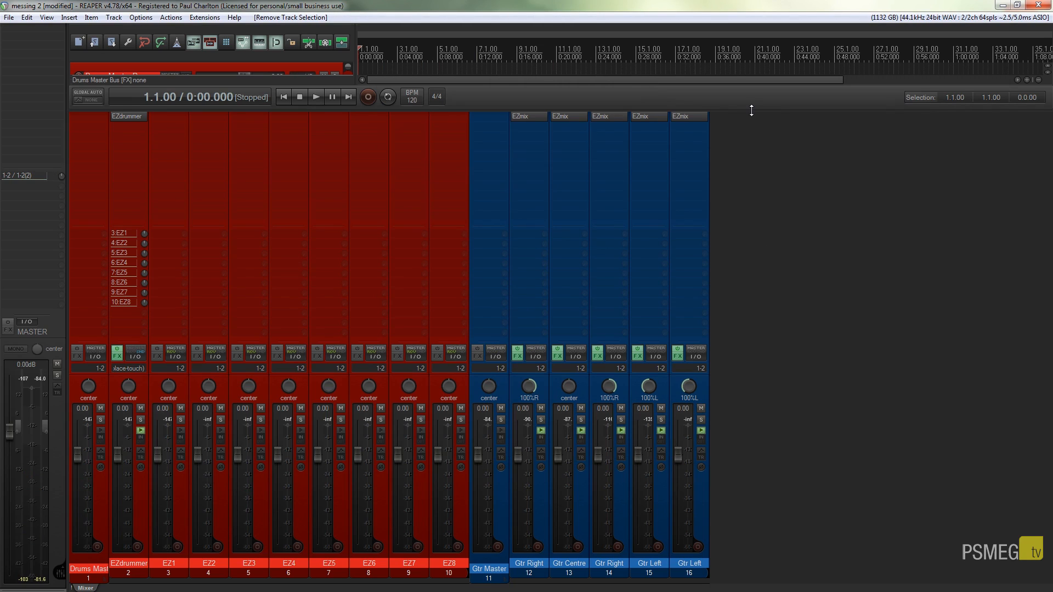
mouse_move(747, 270)
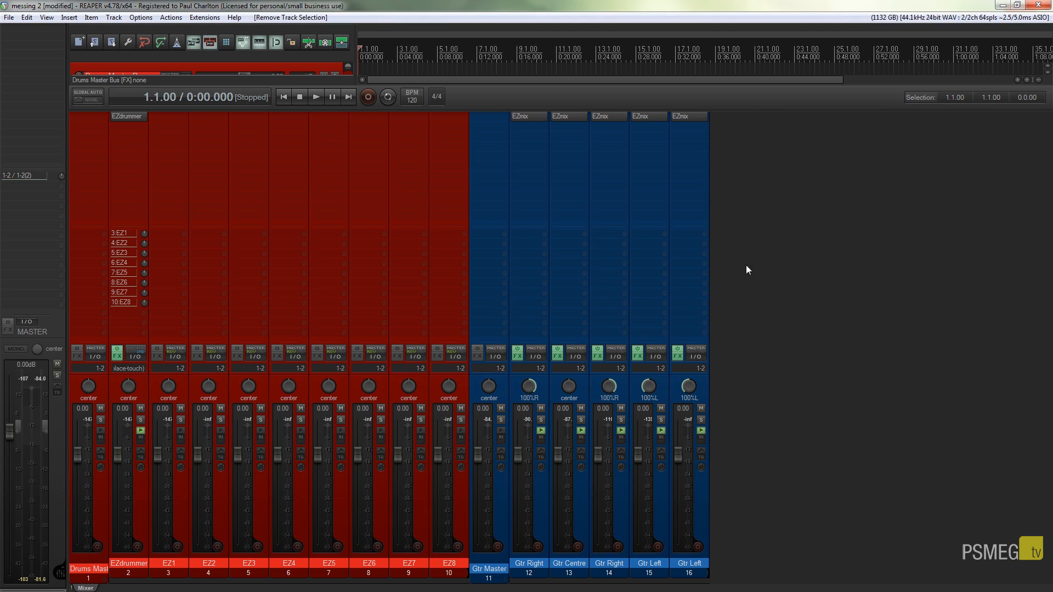
- Play the full mix to confirm drums and guitars peak between about -14 and -26 dB, then stop
click(316, 97)
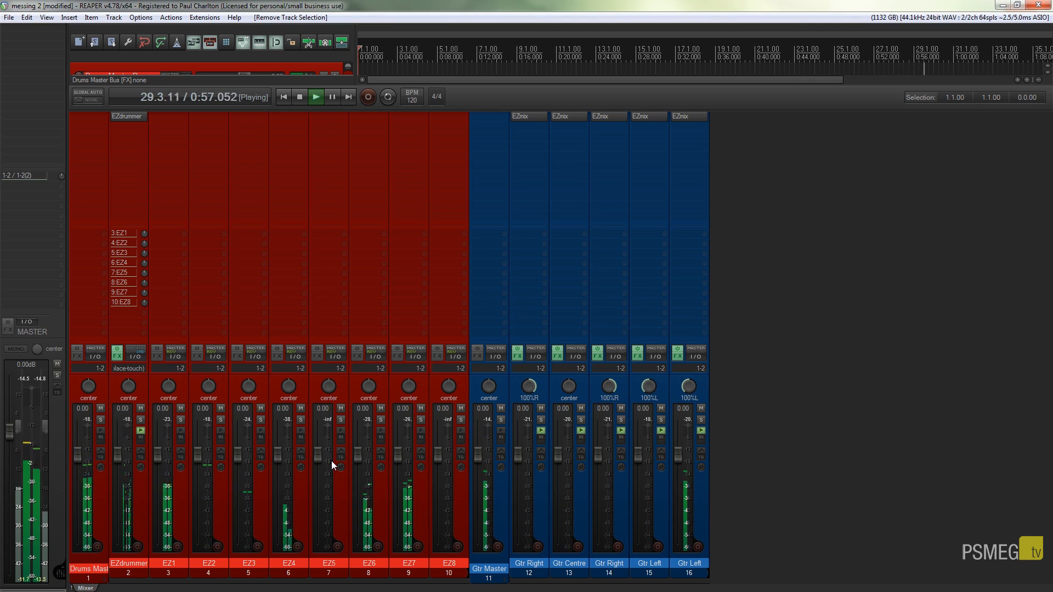
click(314, 97)
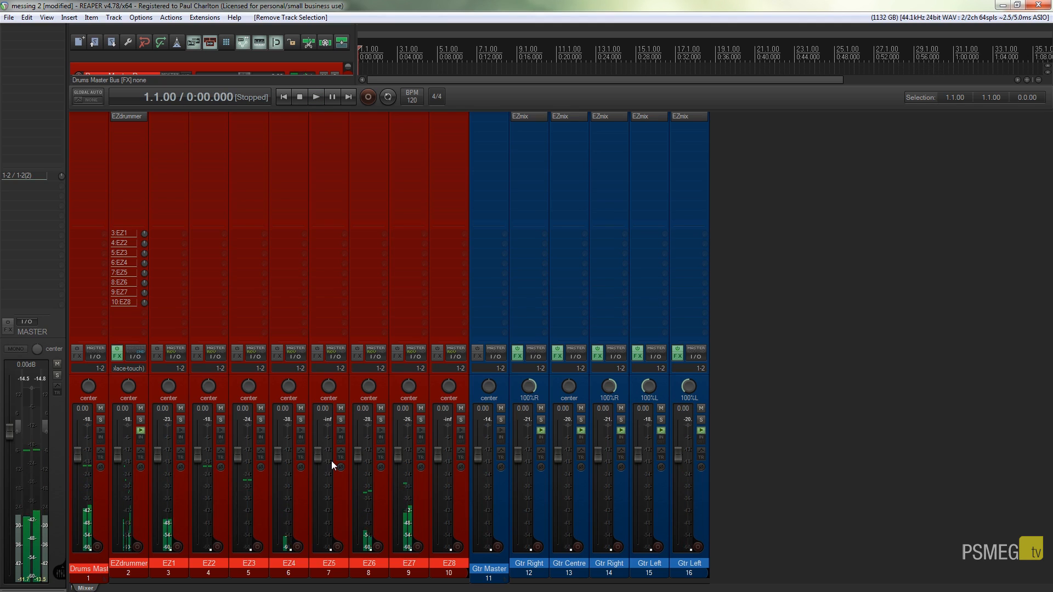